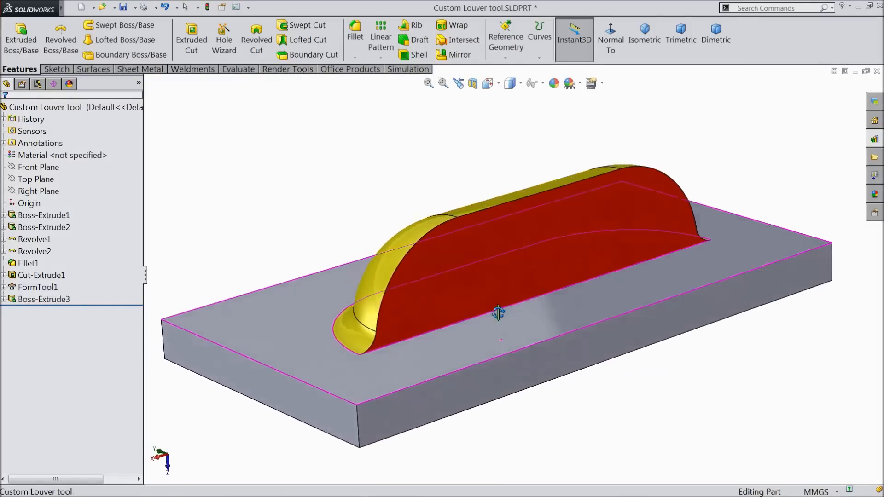
Step: Inspect the finished louver tool, then start a new empty part document
left_click_drag(499, 313, 531, 356)
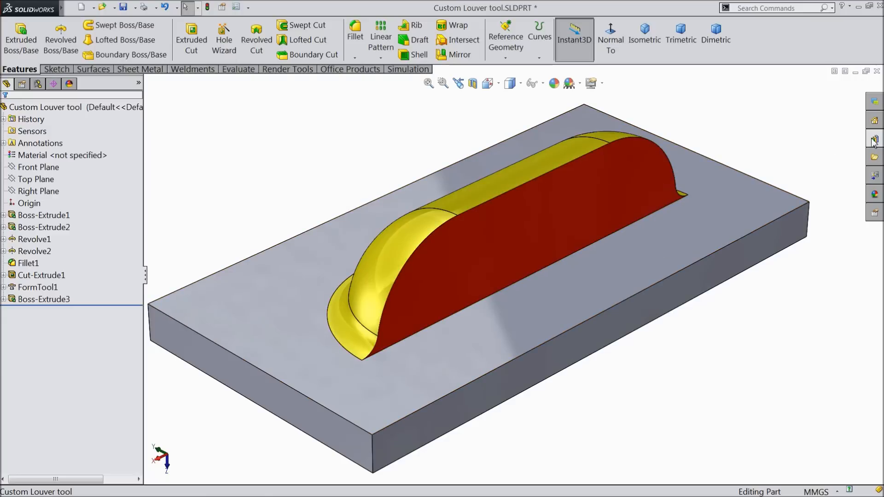
left_click(875, 138)
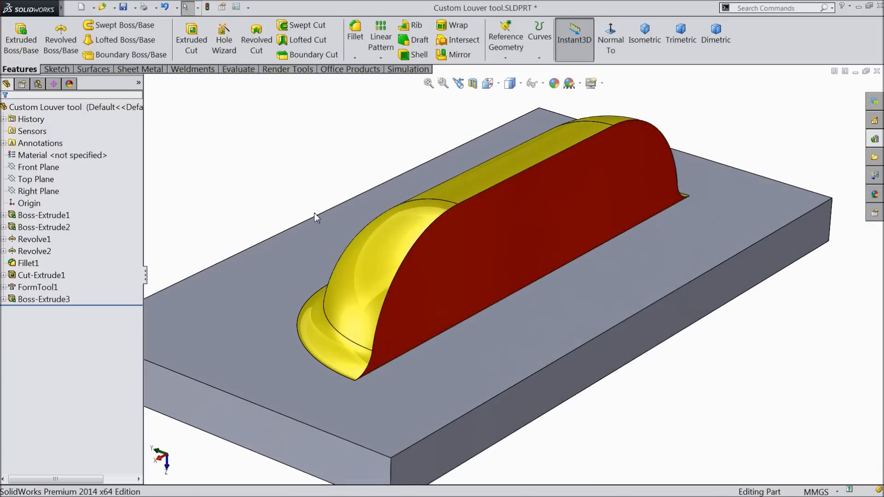
left_click(82, 9)
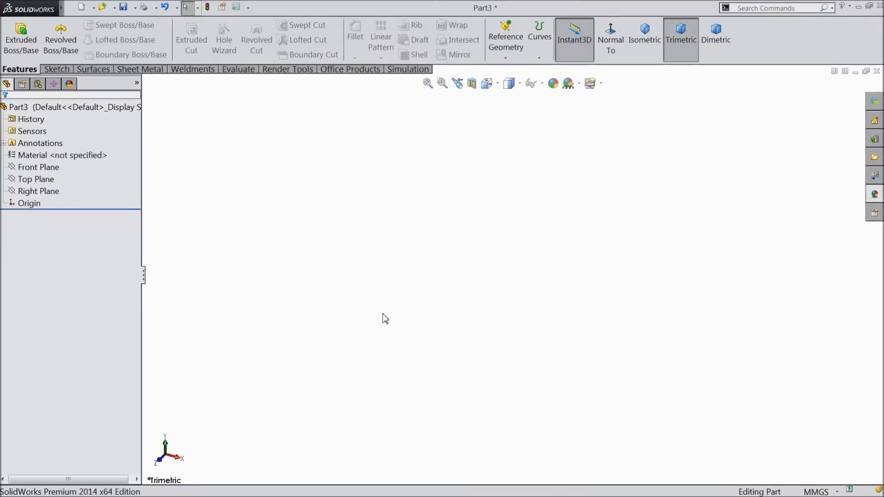
Step: Sketch a 250 x 120 center rectangle on the Front Plane and extrude it into a thin plate
left_click(35, 179)
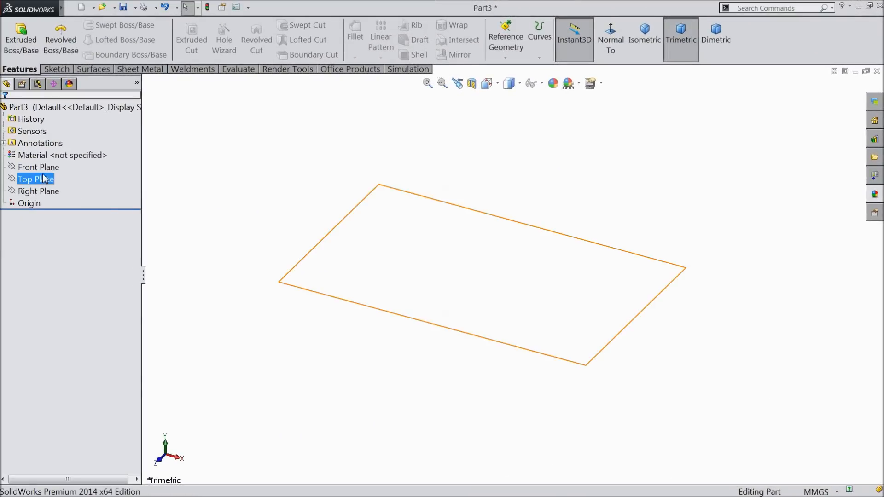
left_click(39, 167)
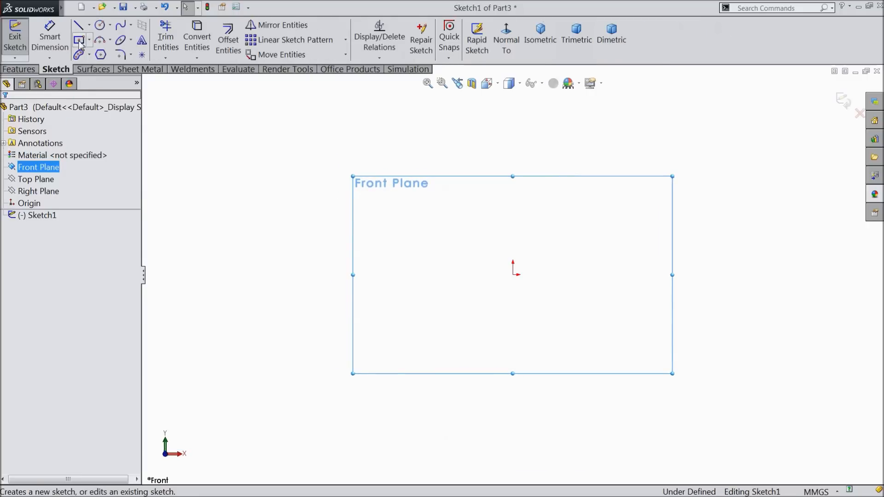
left_click(81, 37)
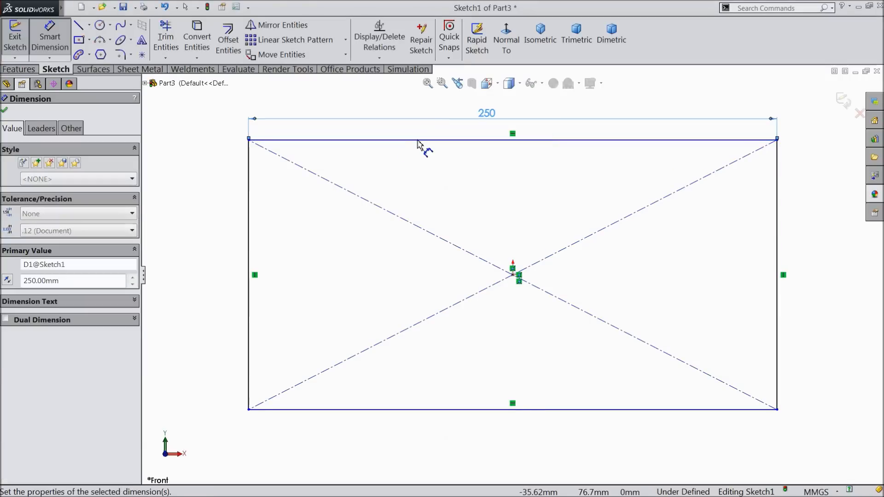
left_click(249, 275)
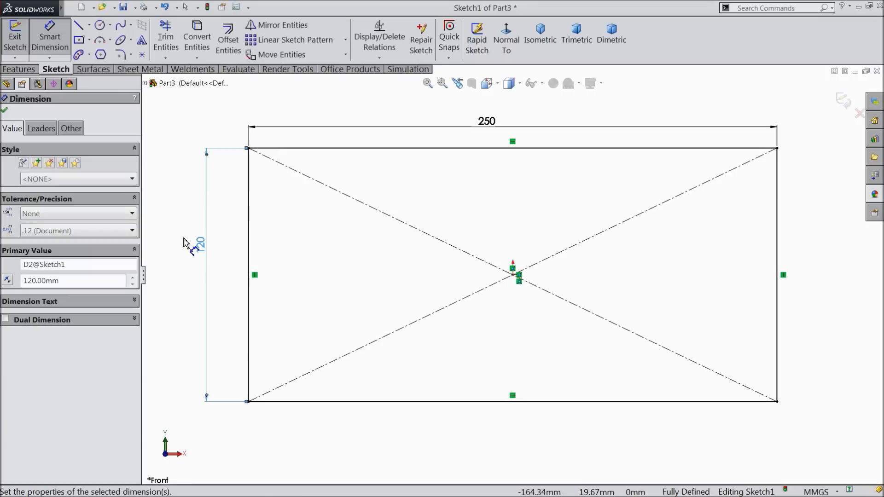
left_click(19, 69)
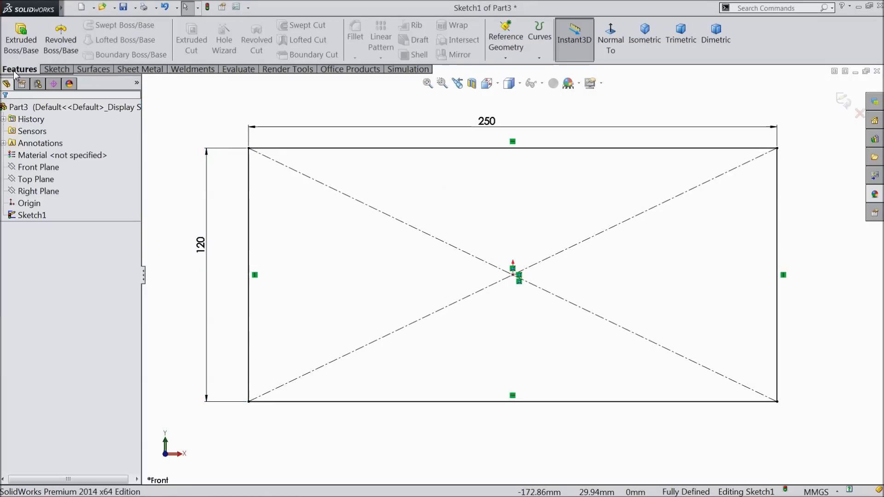
left_click(16, 35)
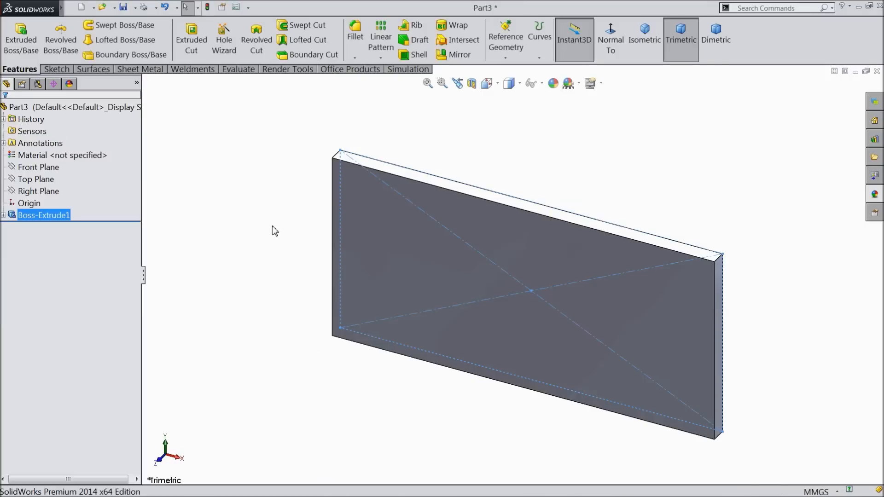
Step: Sketch a quarter circle on the Right Plane with both legs dimensioned 50 mm
left_click(37, 192)
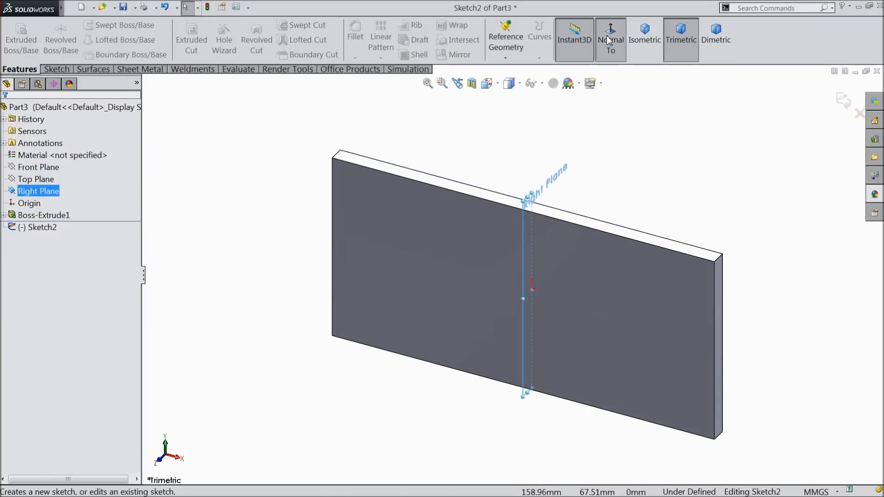
left_click(611, 39)
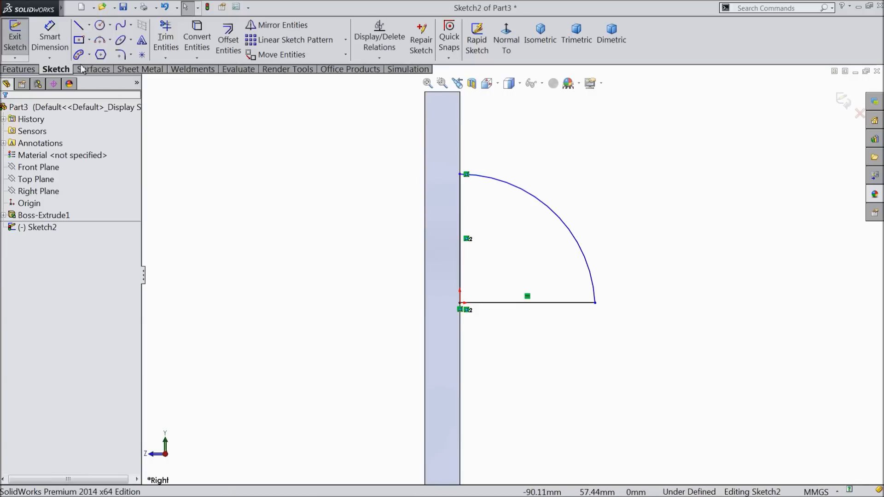
left_click(524, 302)
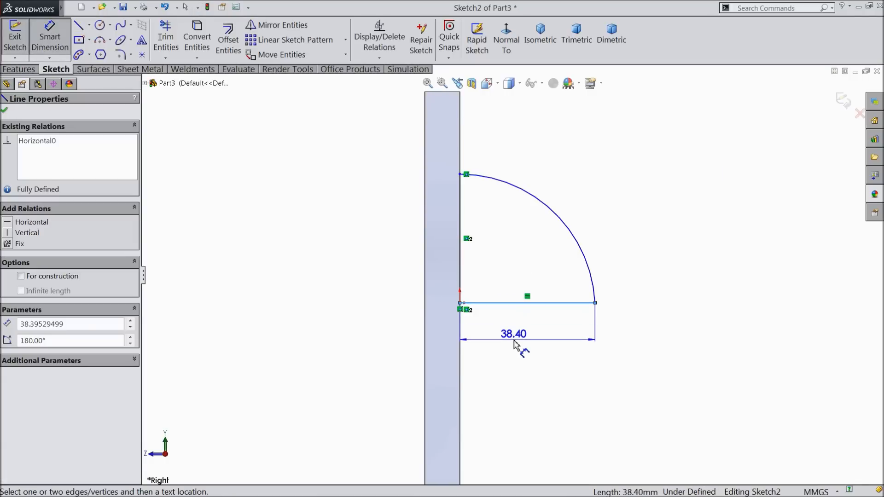
type("50")
type("5")
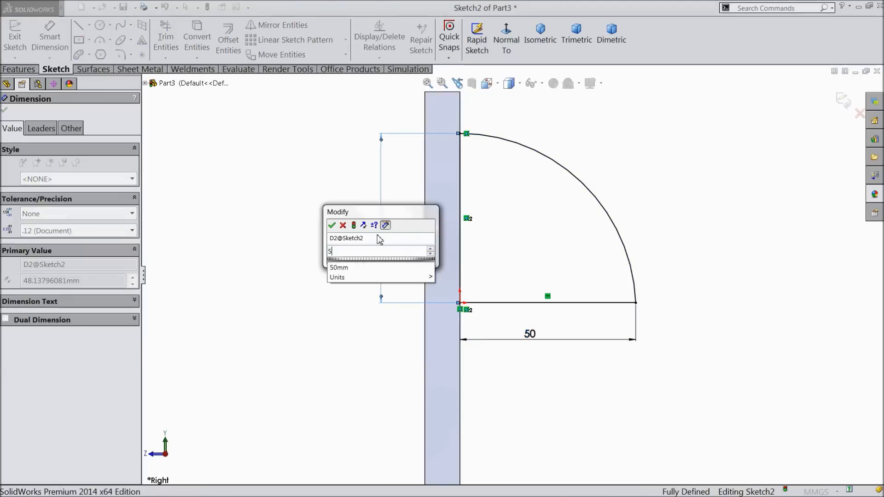
left_click(332, 225)
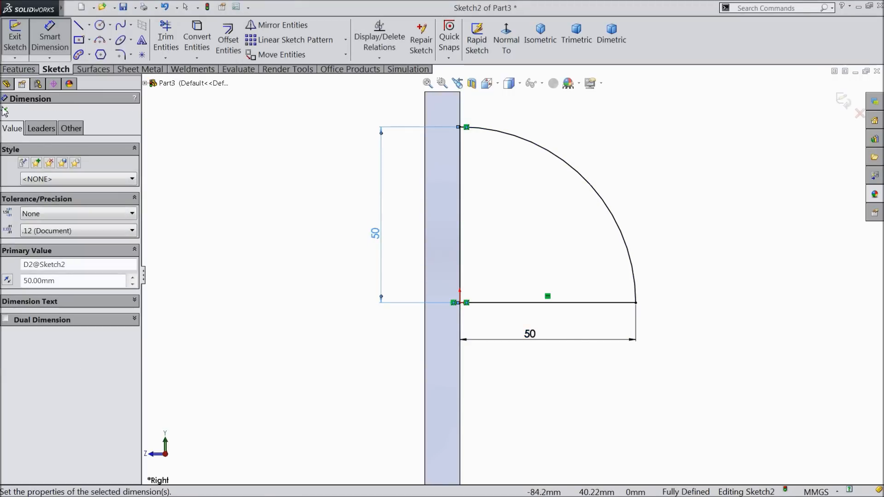
left_click(19, 69)
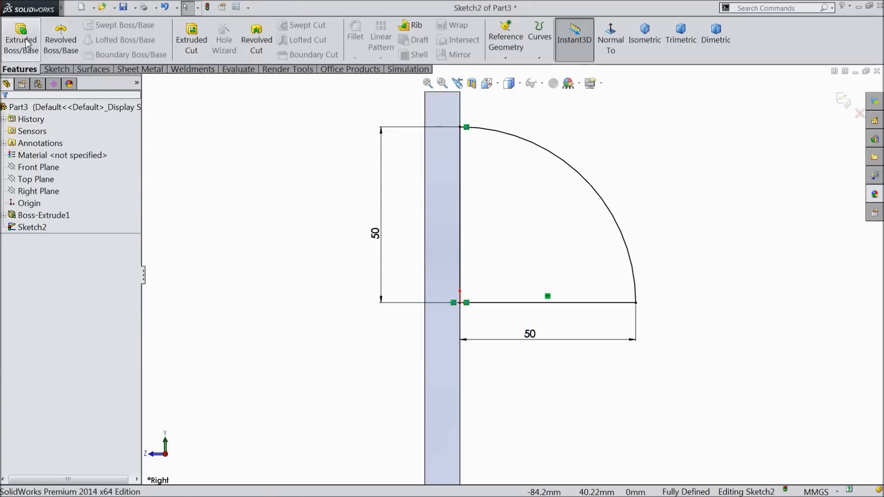
Step: Extrude the quarter-circle profile 100 mm into a boss on the plate
left_click(18, 35)
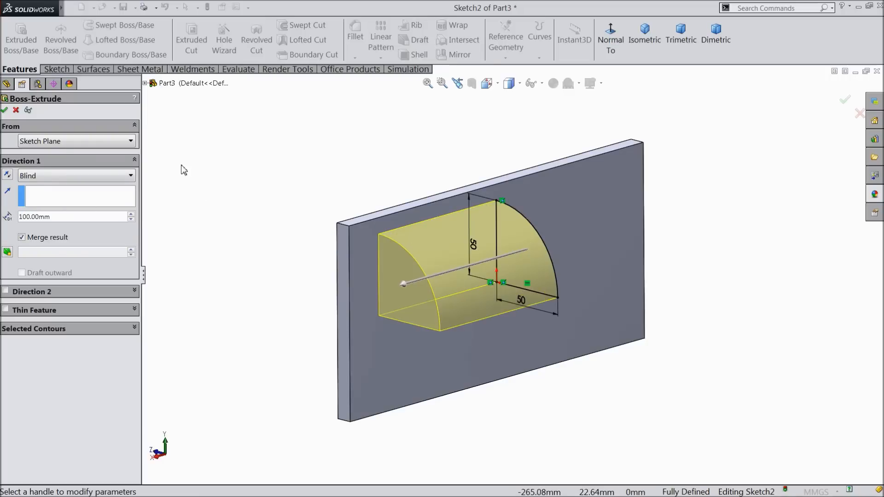
left_click(76, 175)
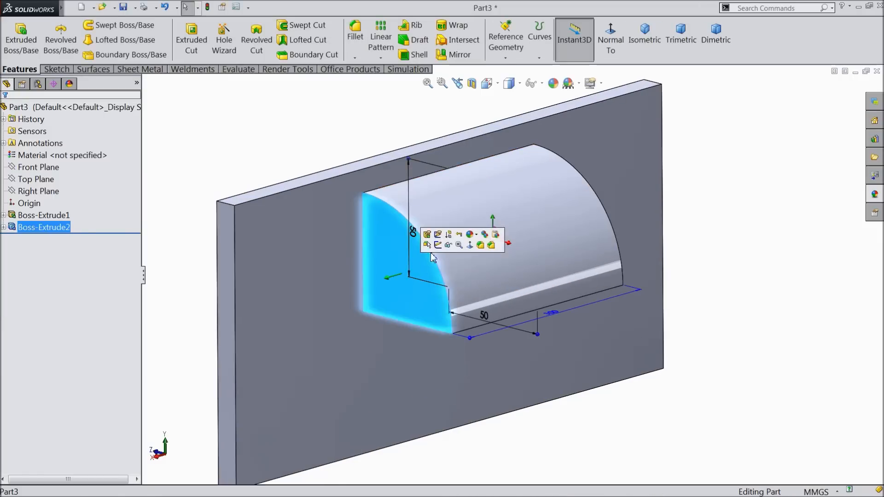
Step: Revolve the boss's first end face 90 degrees into a rounded cap
left_click(428, 235)
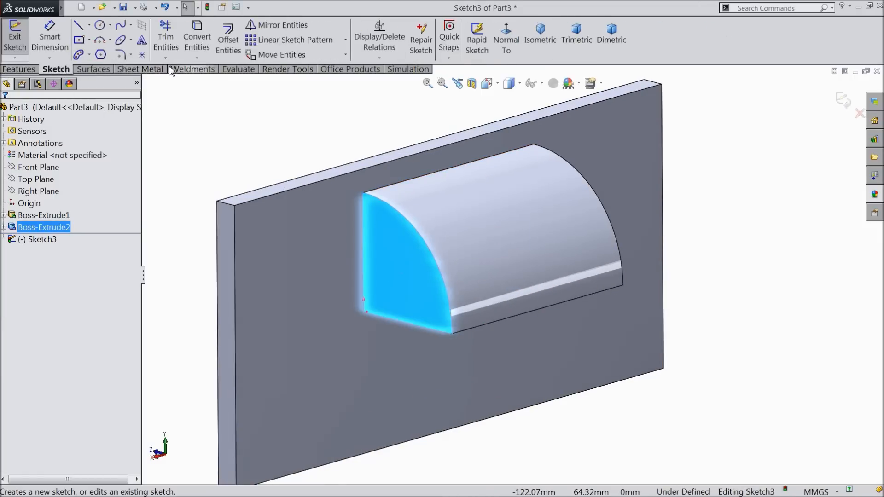
left_click(197, 35)
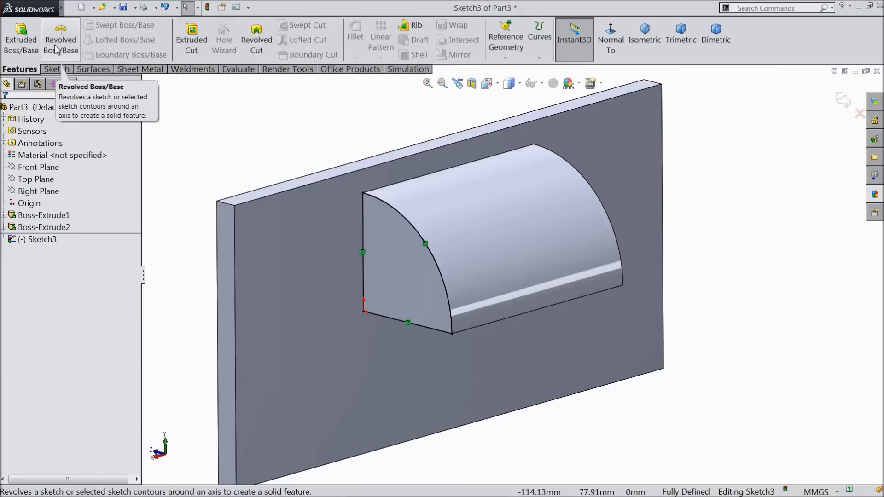
left_click(60, 37)
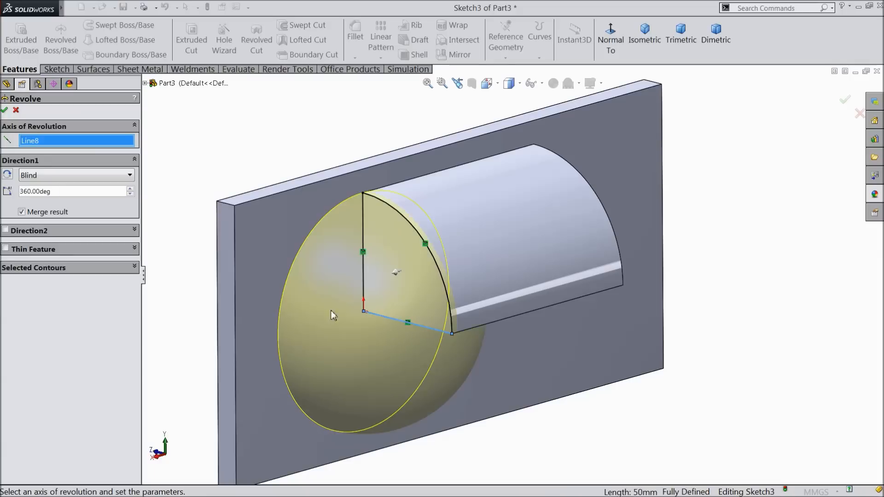
mouse_move(59, 186)
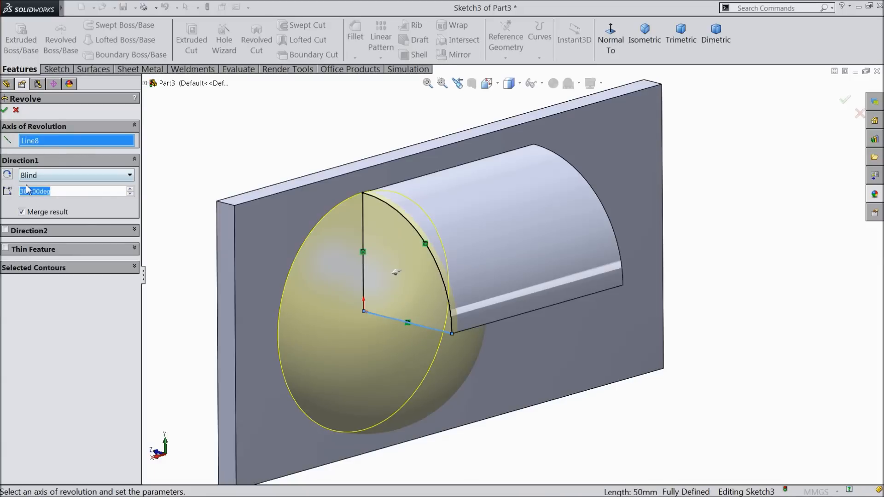
type("90.00deg")
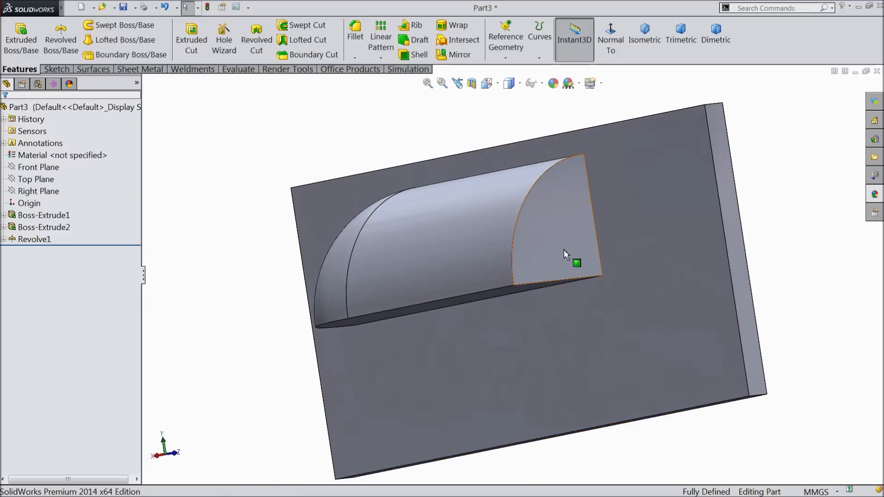
Step: Revolve the other end face 90 degrees so both ends are rounded (Revolve2)
left_click(559, 251)
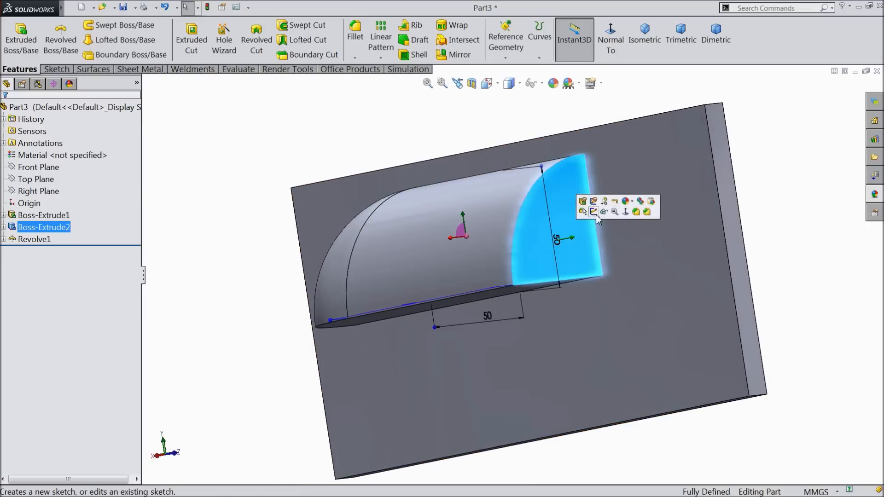
left_click(593, 213)
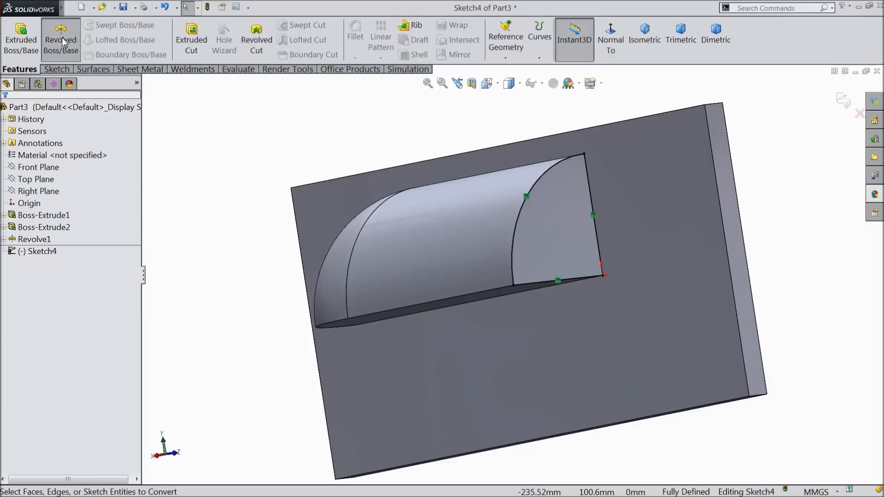
left_click(59, 32)
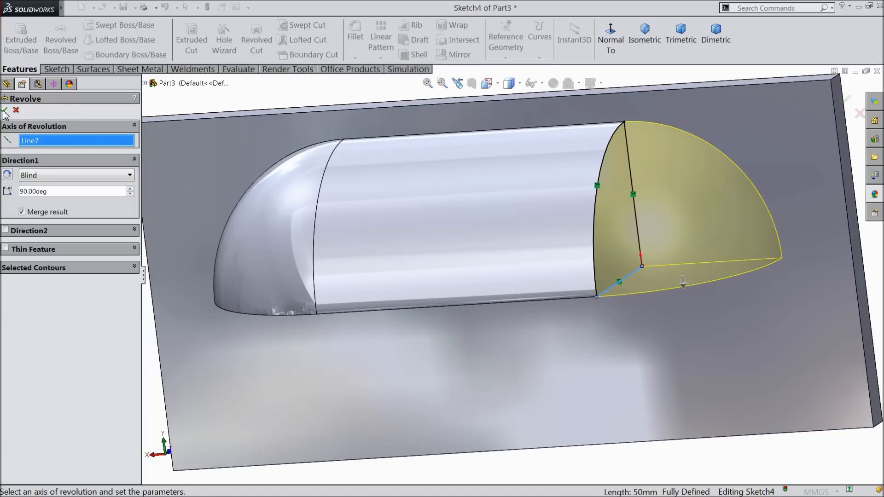
left_click(7, 111)
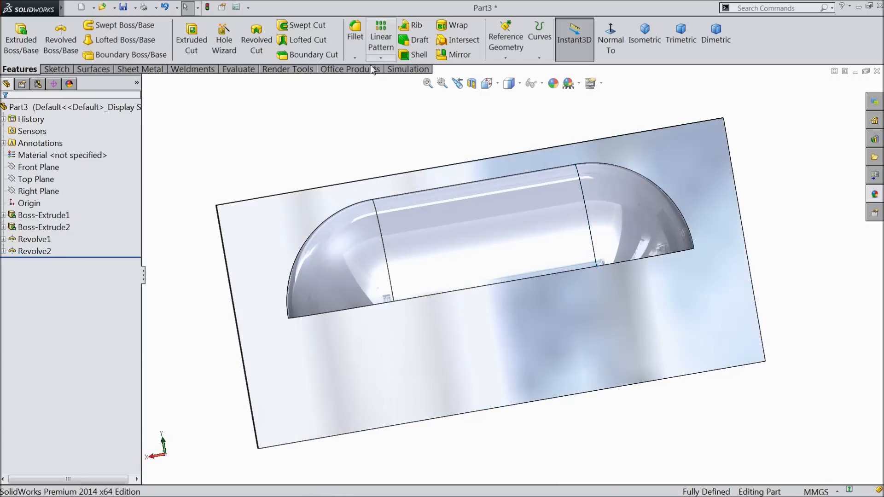
Step: Fillet the louver base and cut the flat plate away Through All, leaving the louver shell with a thin rim
left_click(355, 32)
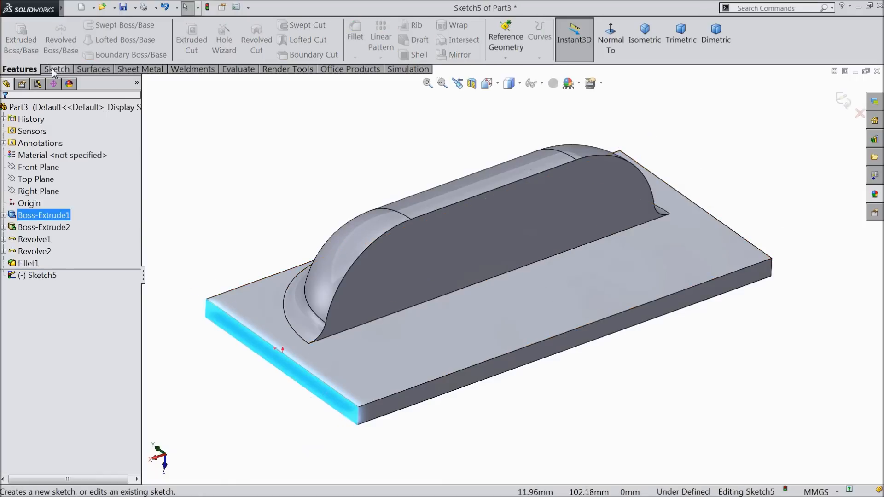
left_click(56, 69)
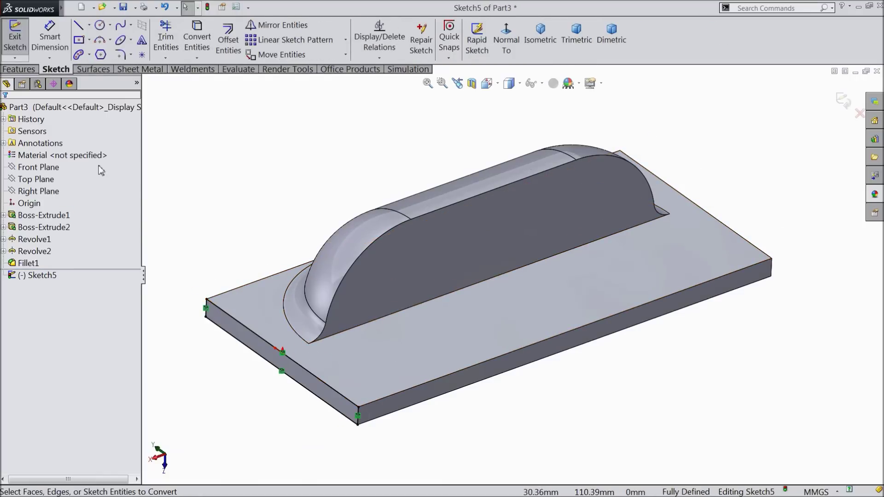
left_click(192, 37)
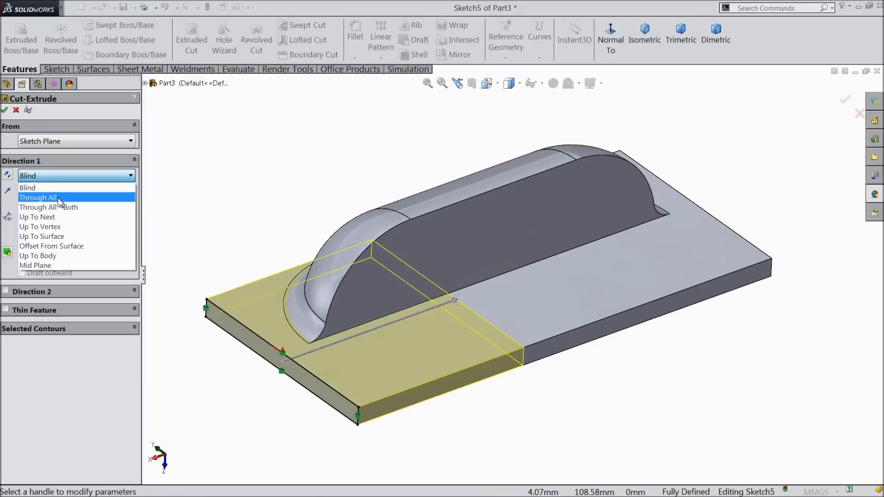
left_click(37, 197)
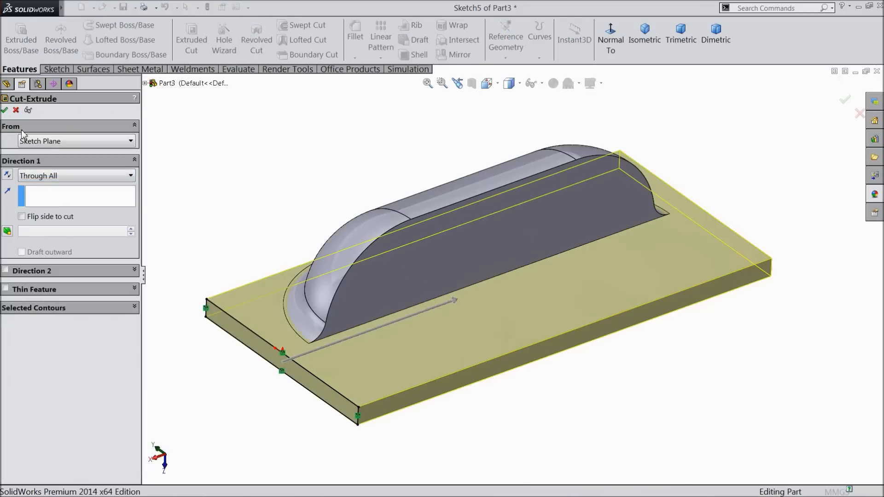
left_click(6, 111)
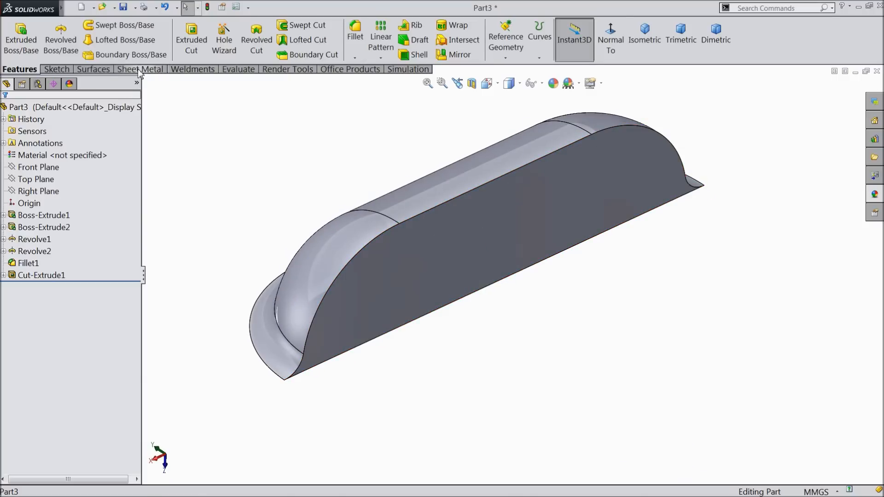
Step: Define the louver as FormTool1 with the rim as stopping face and flat back as removed face
left_click(140, 68)
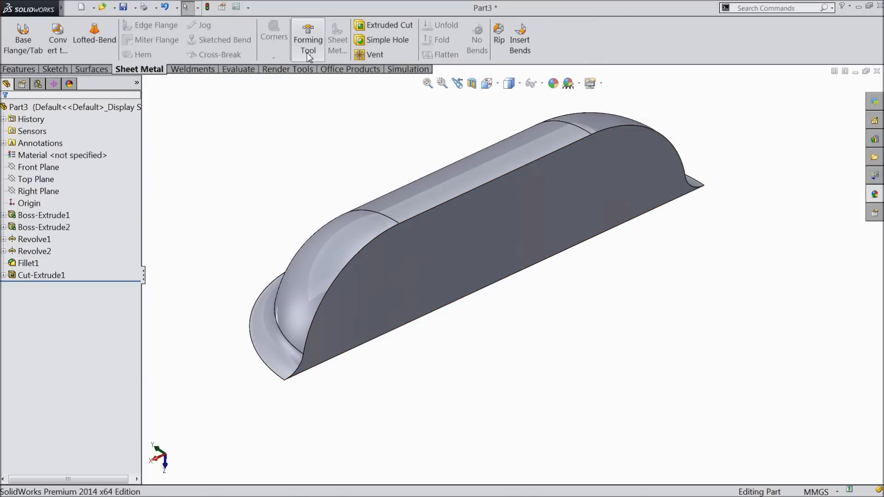
left_click(308, 39)
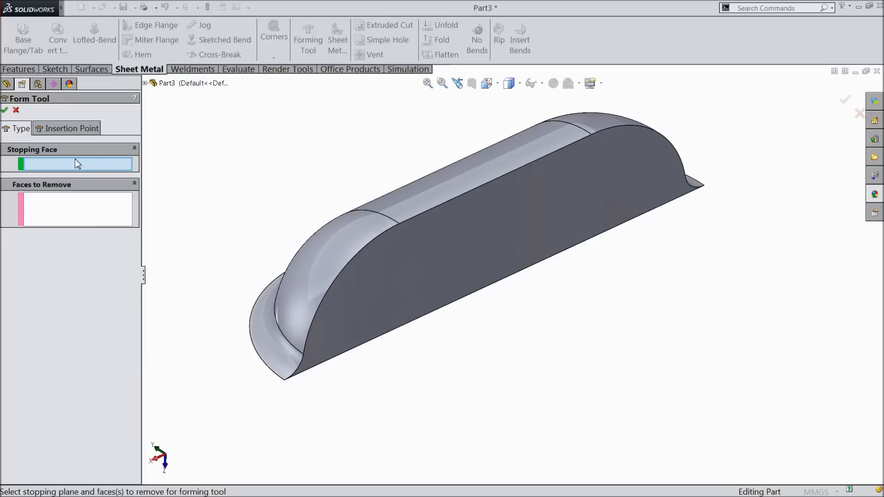
mouse_move(205, 225)
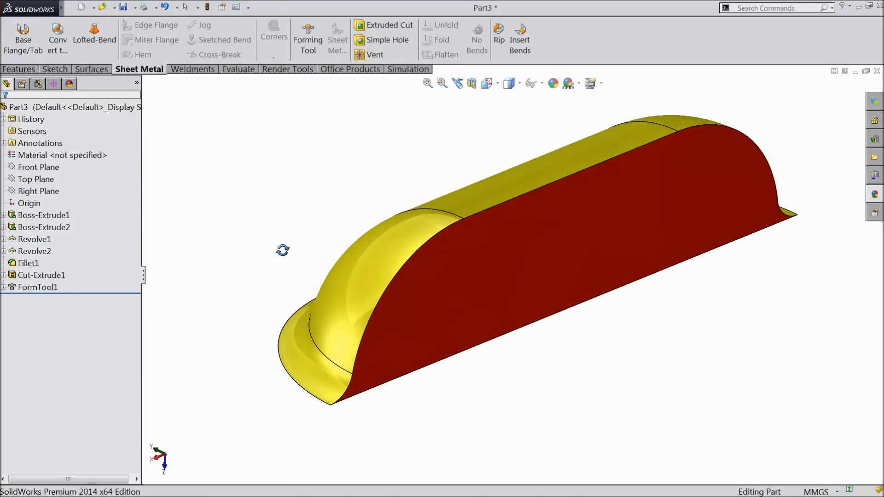
left_click(589, 83)
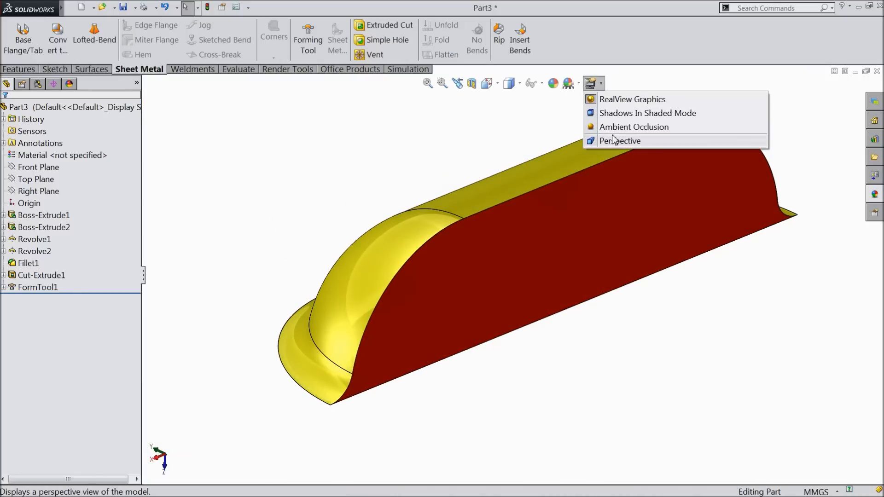
left_click(619, 140)
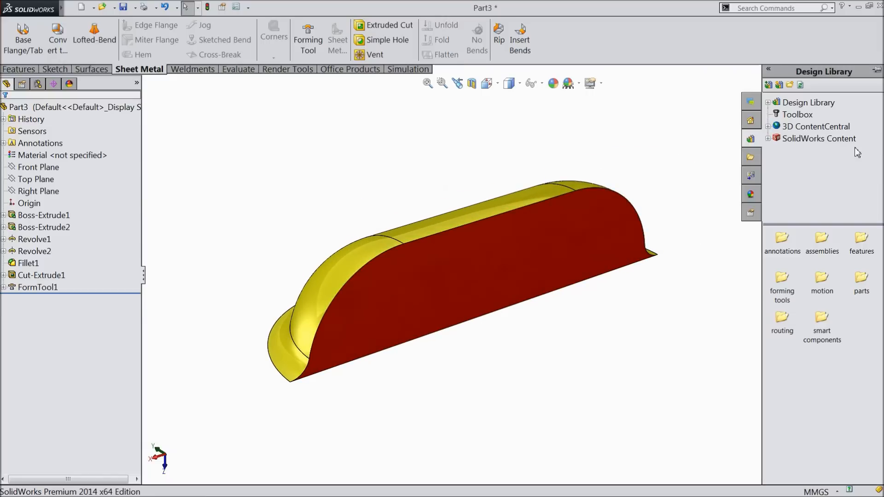
Step: Expand the Design Library's forming tools folder and bring up the Save As dialog
double_click(809, 103)
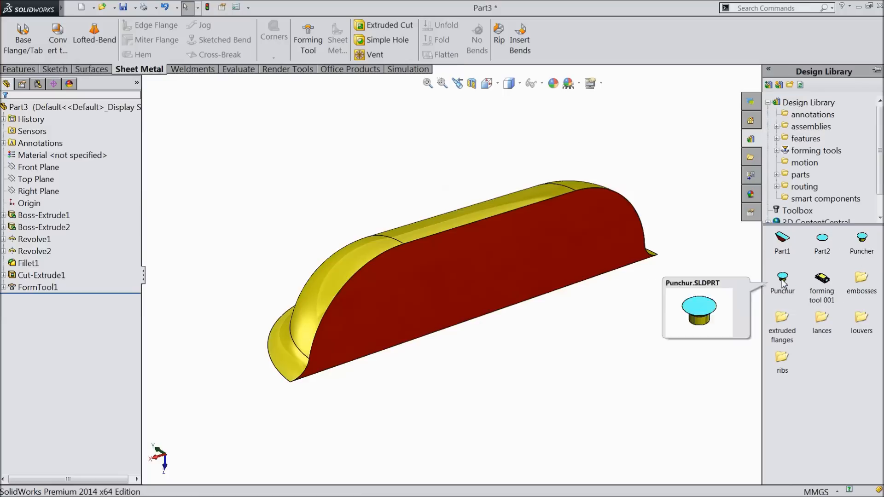
mouse_move(793, 263)
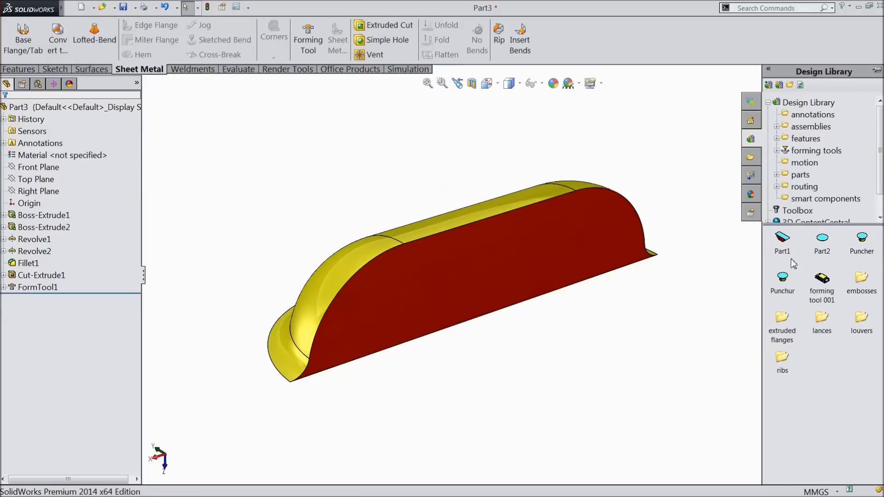
mouse_move(791, 285)
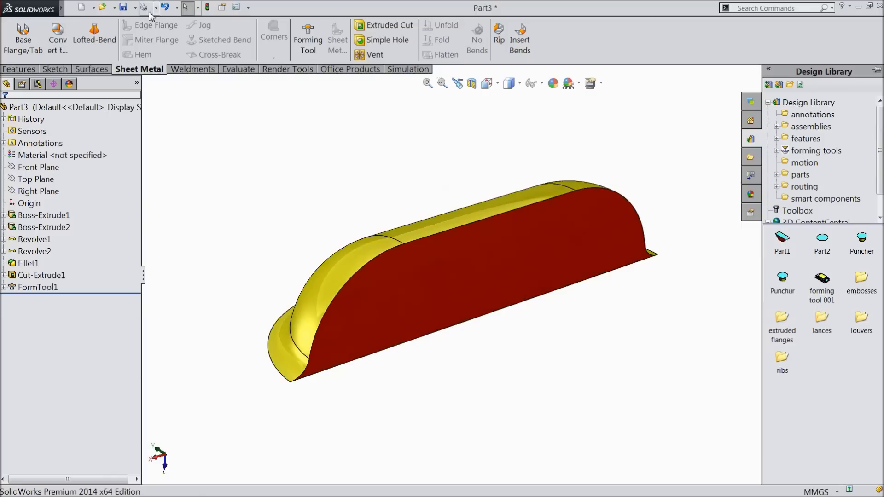
left_click(123, 9)
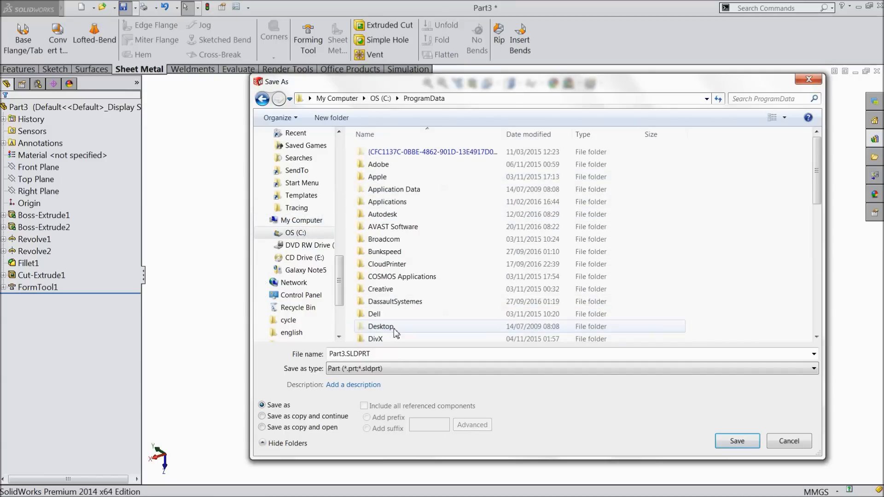
Step: Browse to ProgramData > SolidWorks 2014 > design library > forming tools
scroll("down", 3)
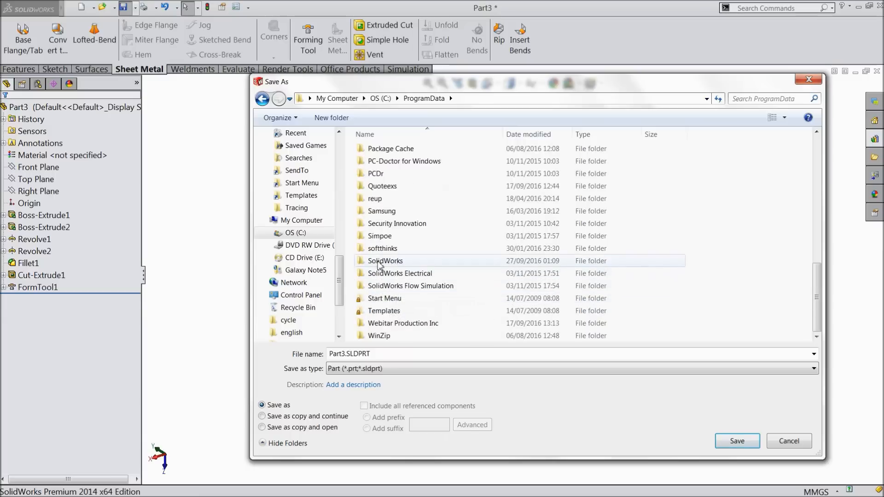
double_click(385, 260)
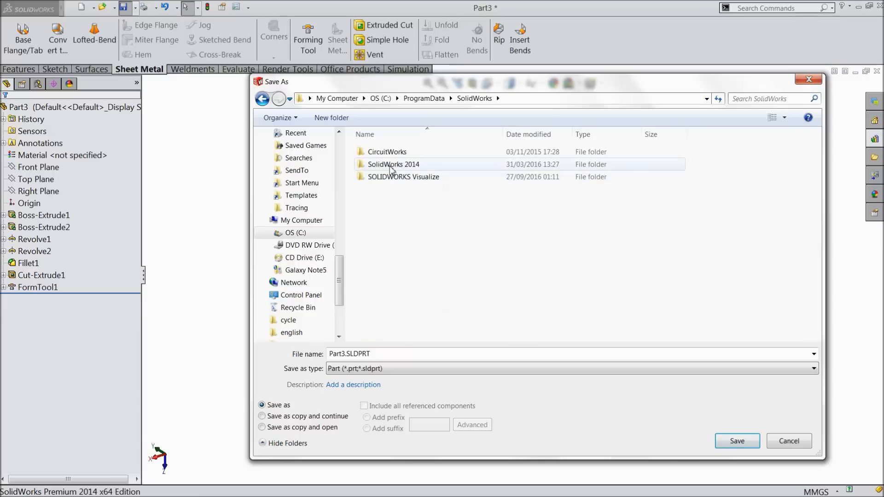
double_click(392, 164)
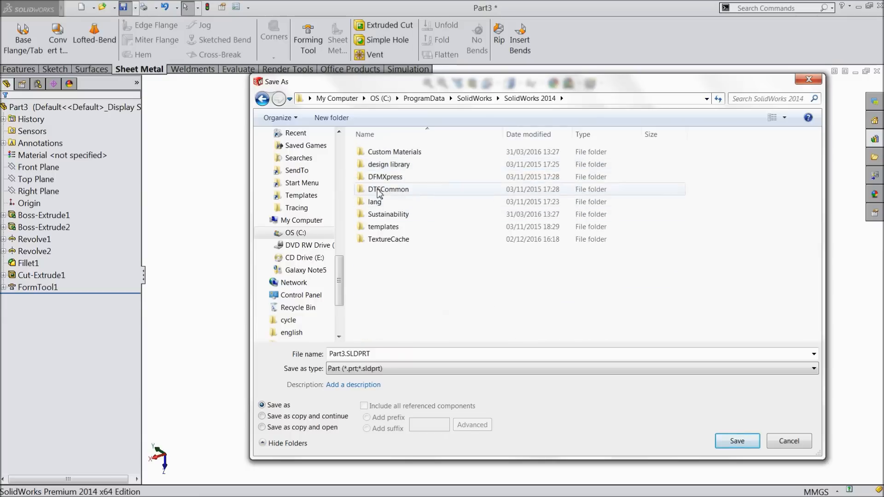
double_click(388, 164)
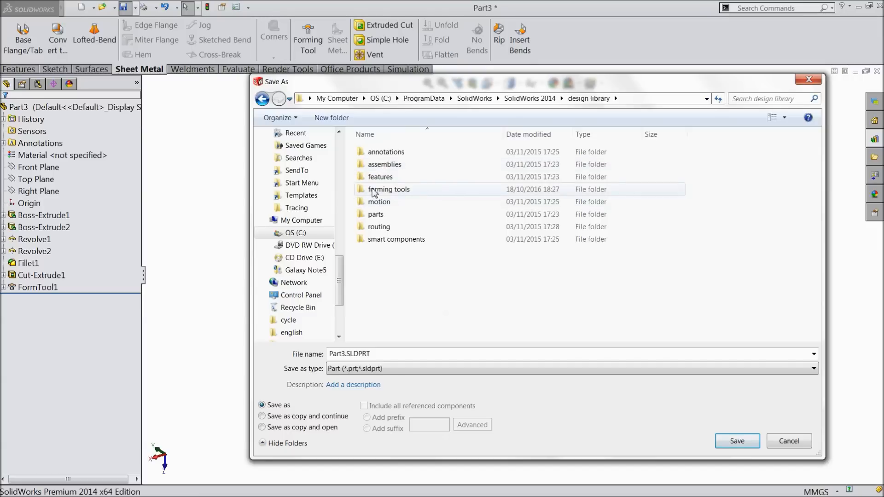
mouse_move(388, 192)
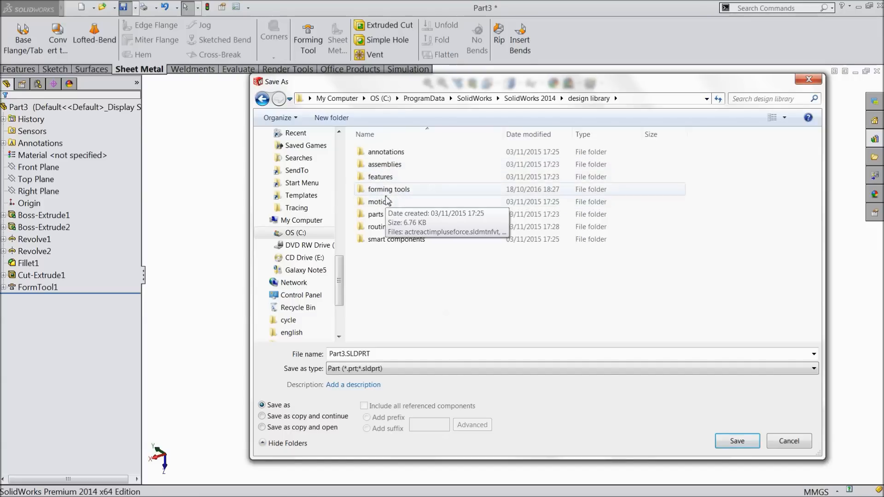
double_click(387, 189)
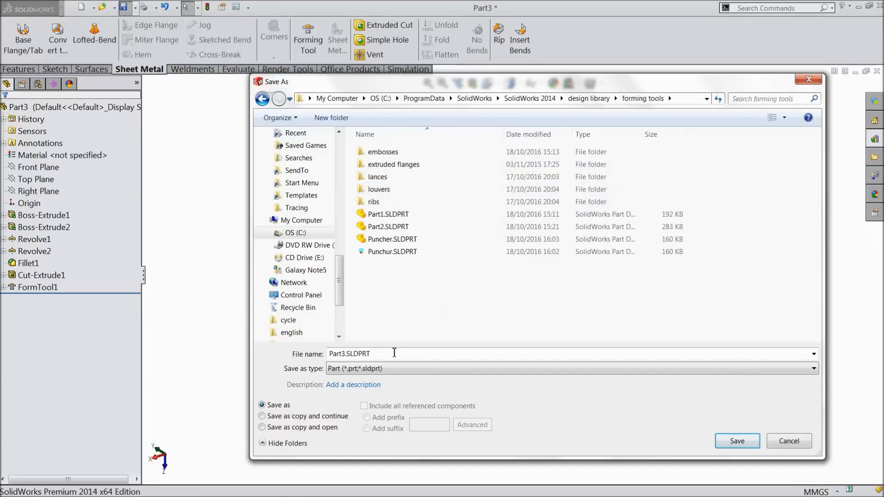
Step: Save the part there under the name Custom Louver tool
triple_click(349, 354)
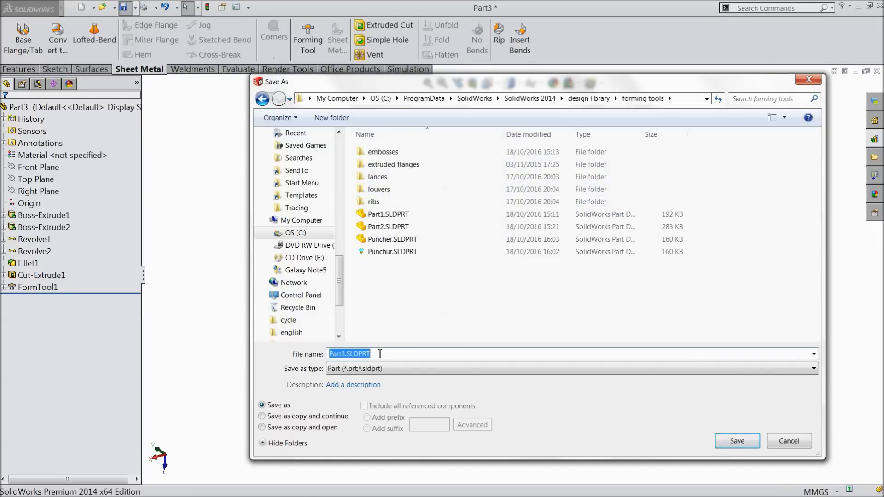
key("Delete")
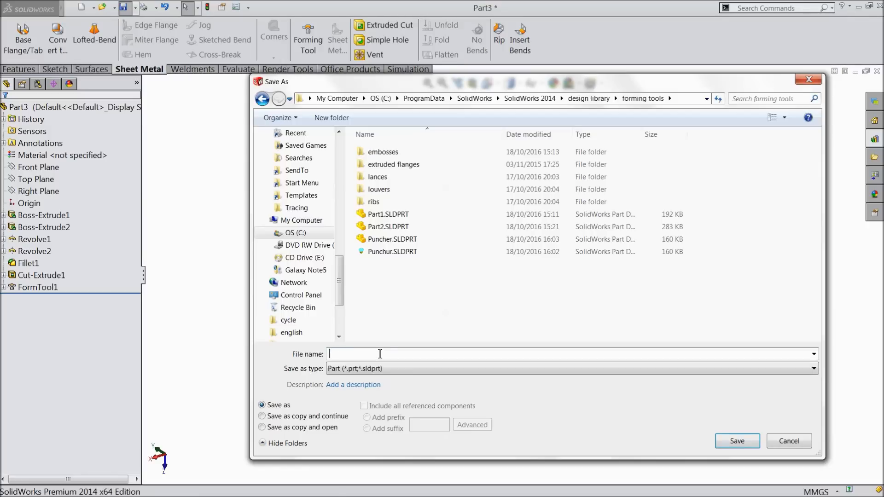
type("Custom")
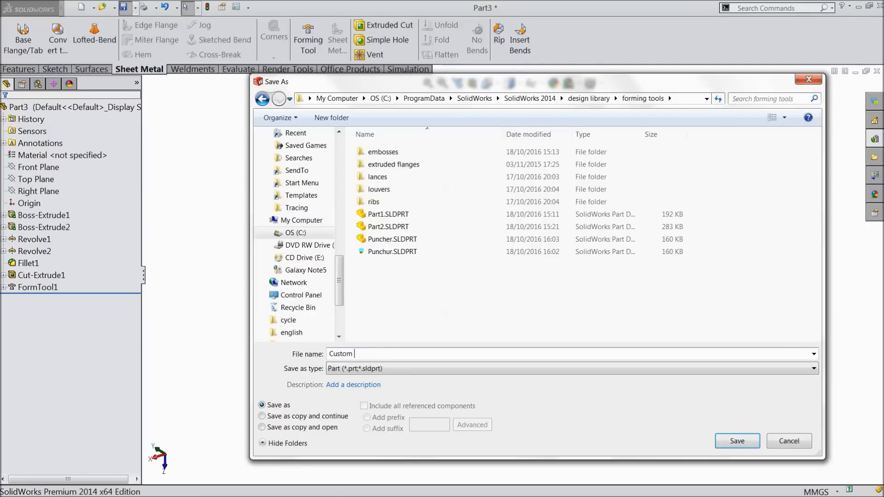
type("Louver")
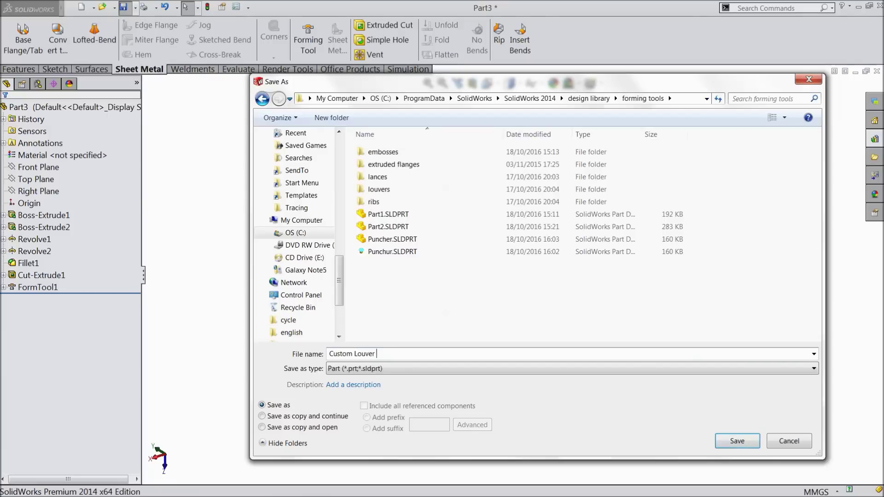
type("tool")
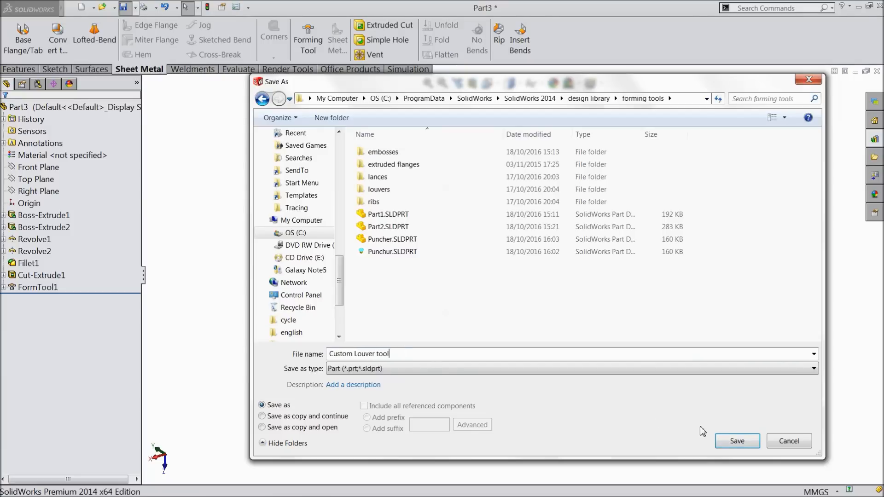
left_click(737, 440)
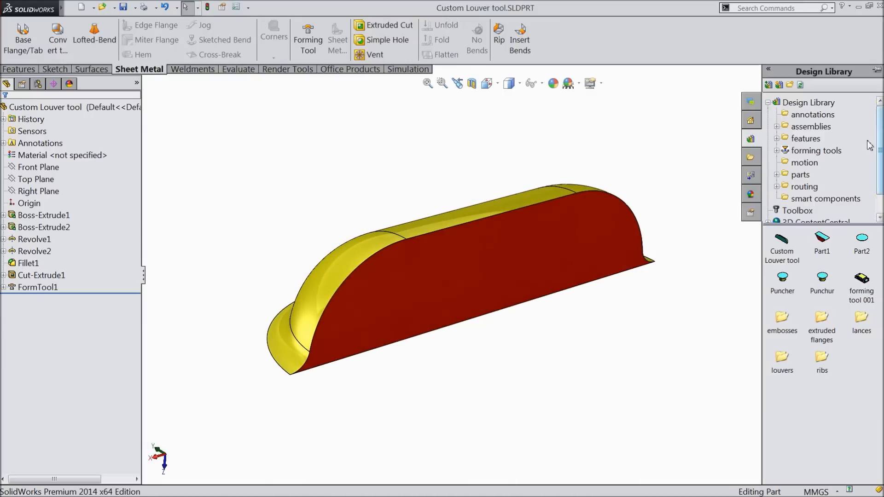
Step: Switch to the Part4 sheet metal box document
left_click(809, 102)
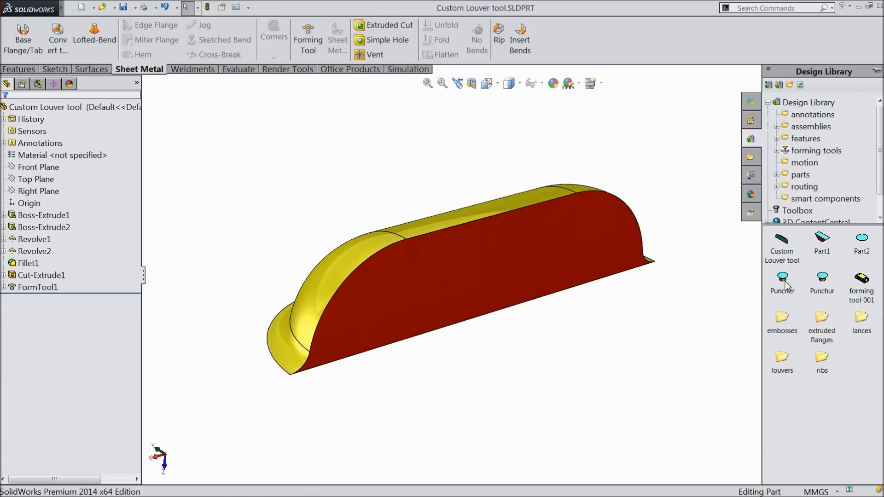
left_click(782, 239)
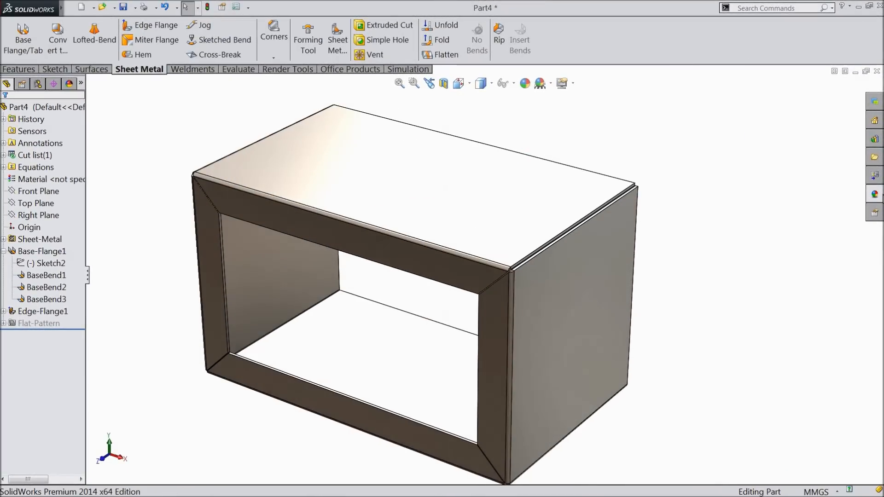
Step: Drag Custom Louver tool from the Design Library onto the box's top face
left_click(874, 138)
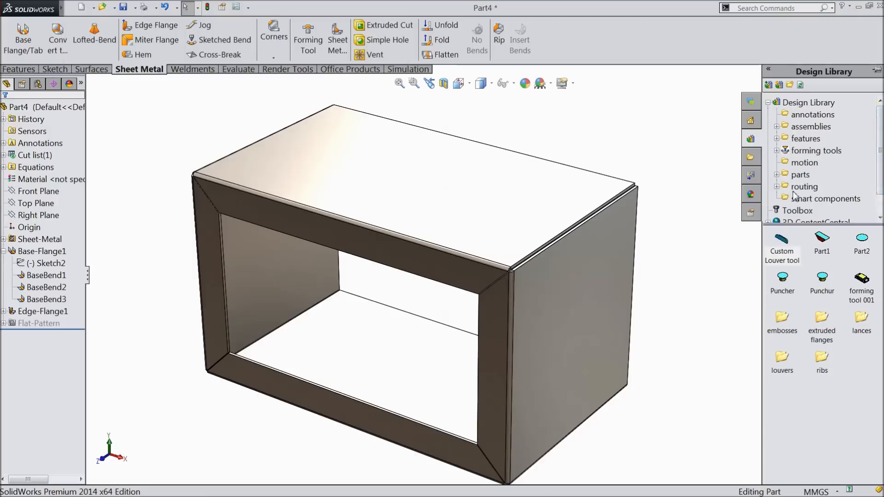
left_click(782, 239)
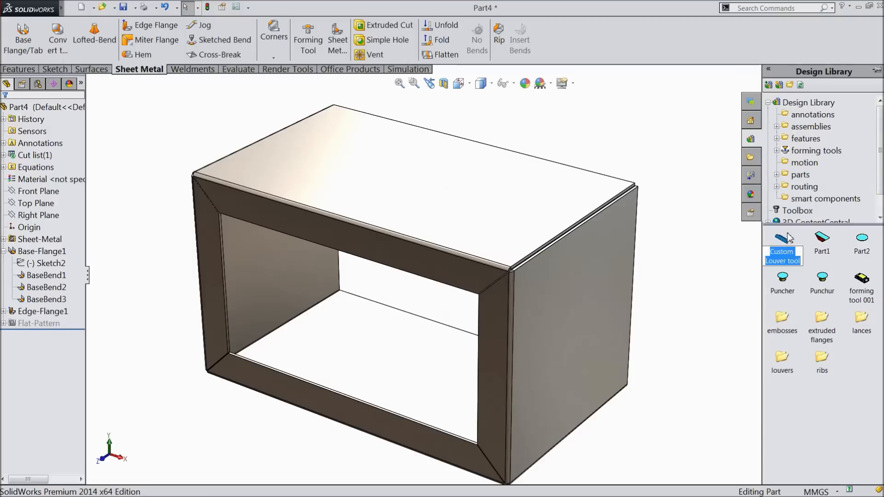
left_click_drag(782, 242, 431, 178)
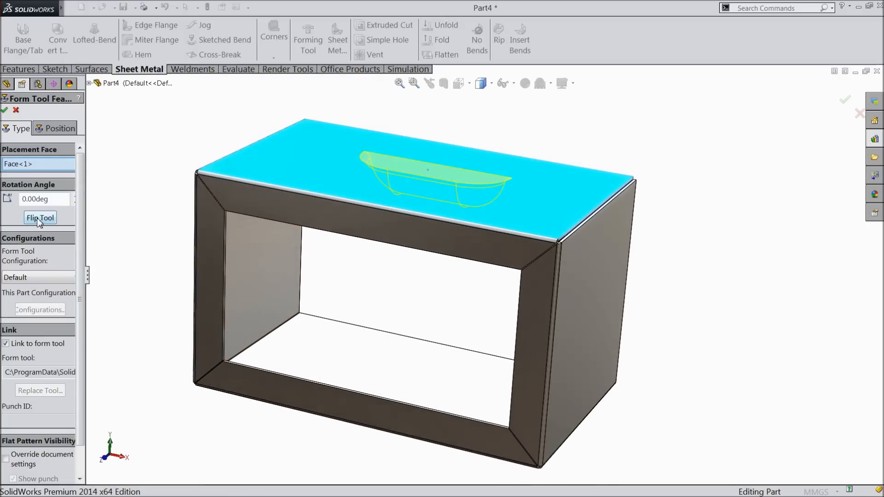
Step: Flip the tool, rotate it 90 degrees and position three instances with sketch points
left_click(40, 217)
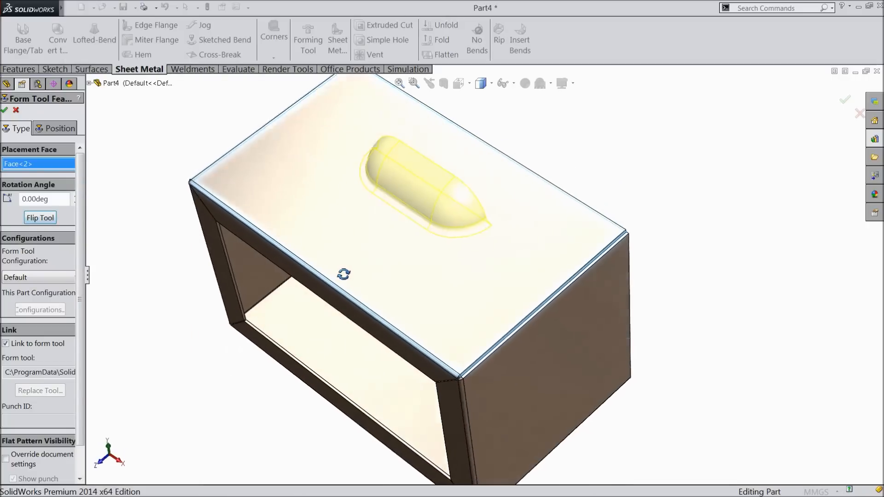
left_click(364, 228)
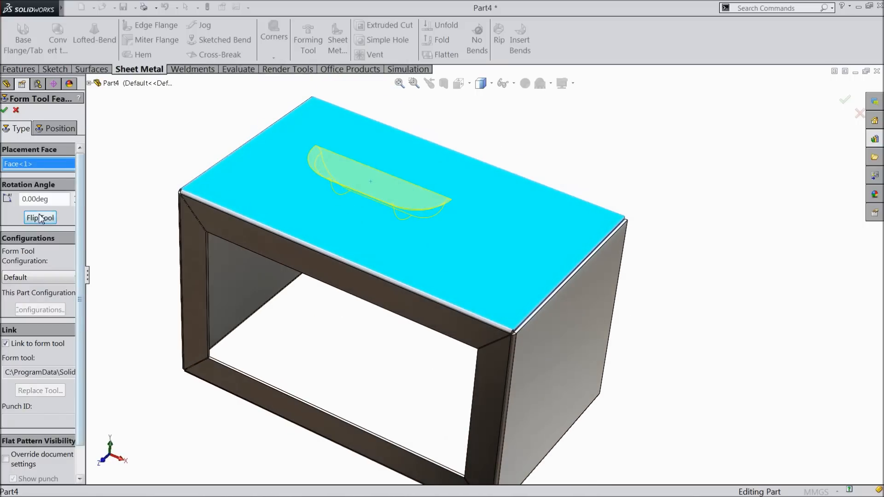
left_click(40, 217)
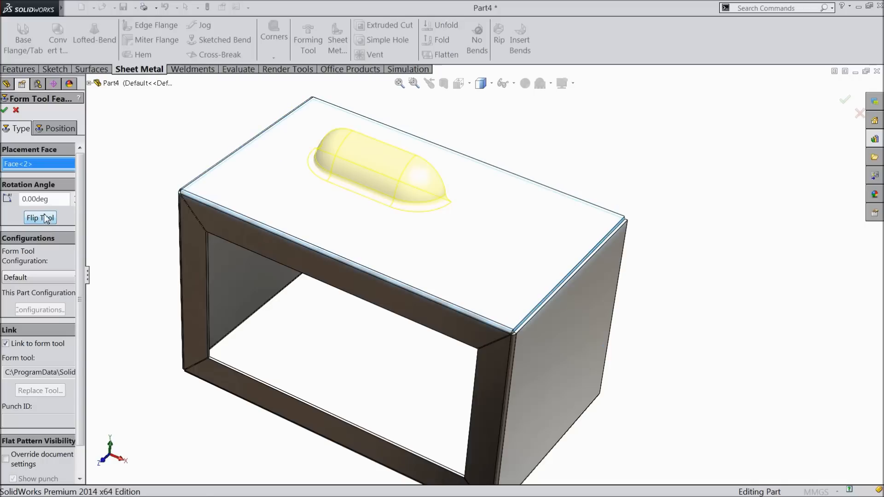
left_click(42, 199)
type("90")
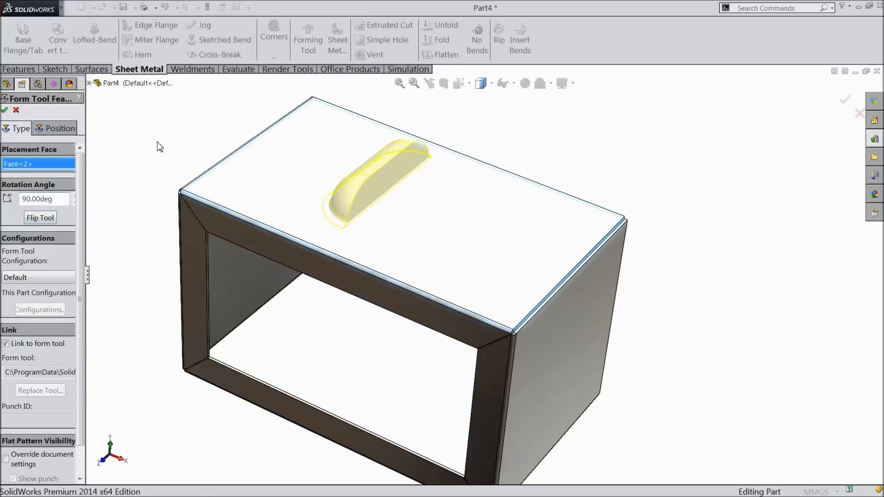
left_click(41, 199)
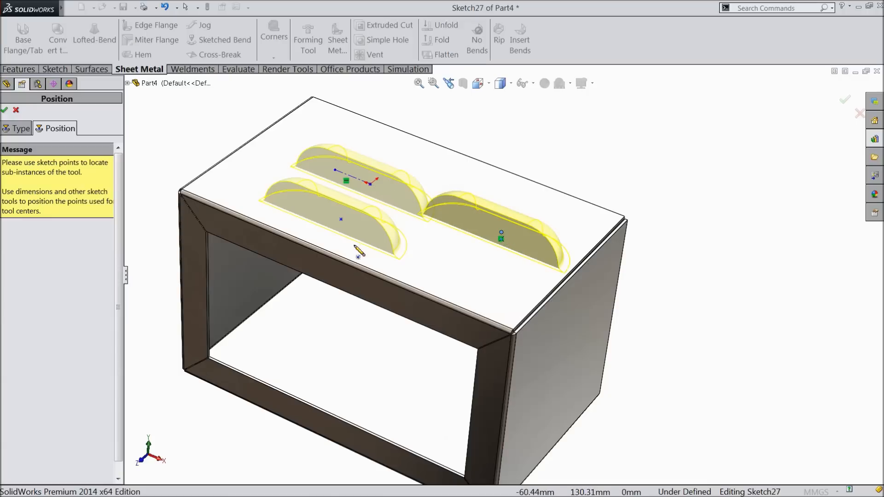
mouse_move(16, 110)
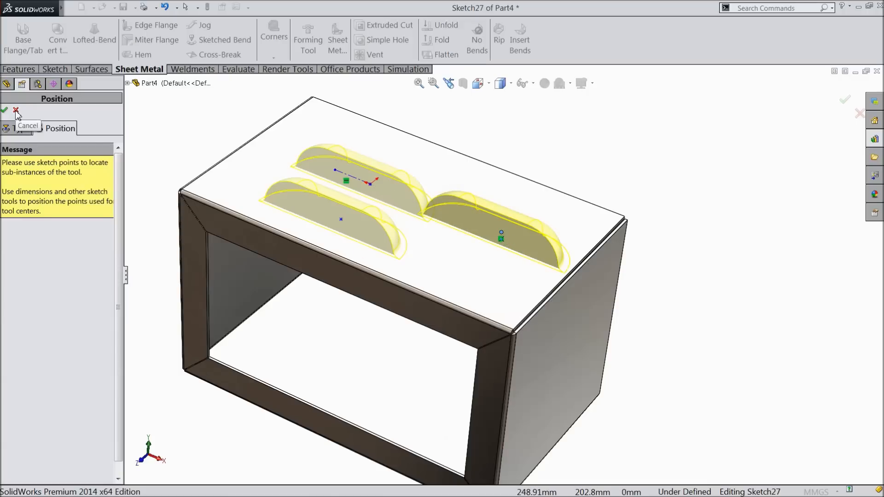
Step: Discard the top-face placement and form an outward-bulging louver on the box's right side face
left_click(18, 109)
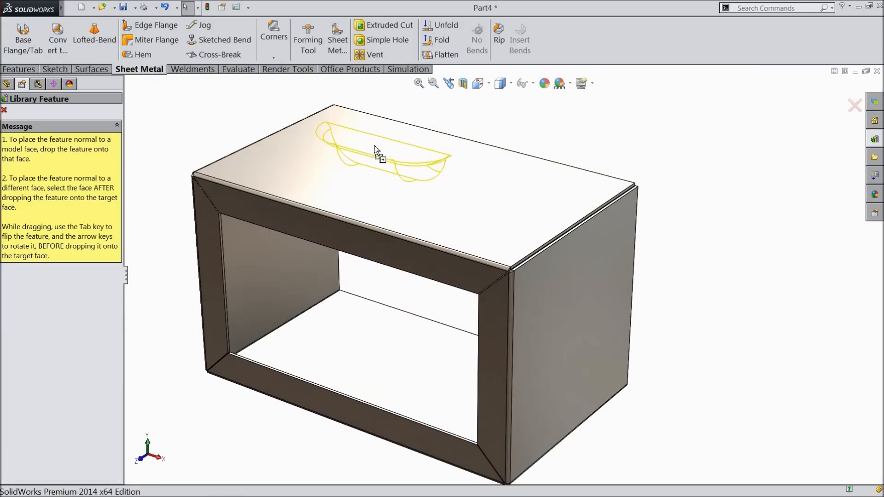
left_click_drag(381, 150, 585, 282)
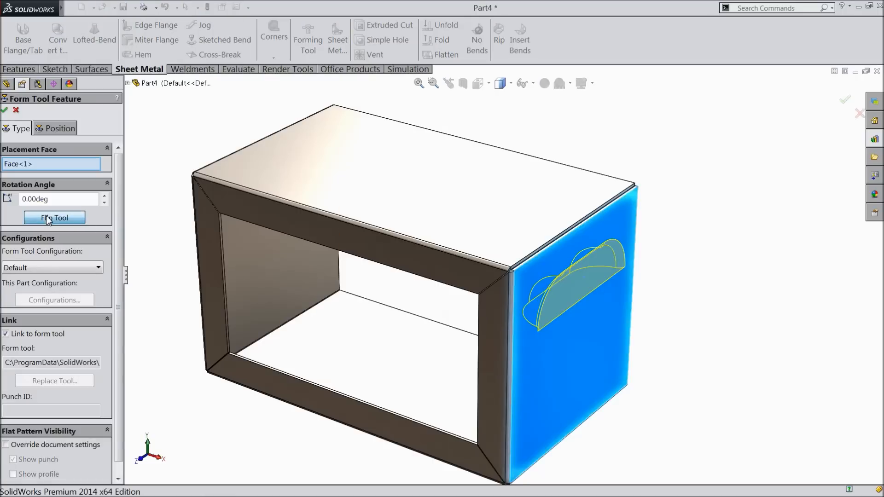
left_click(53, 218)
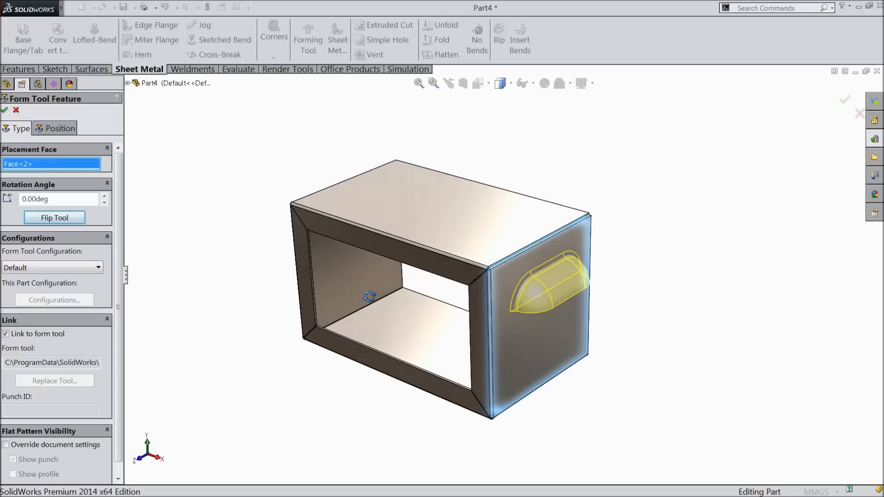
left_click(55, 128)
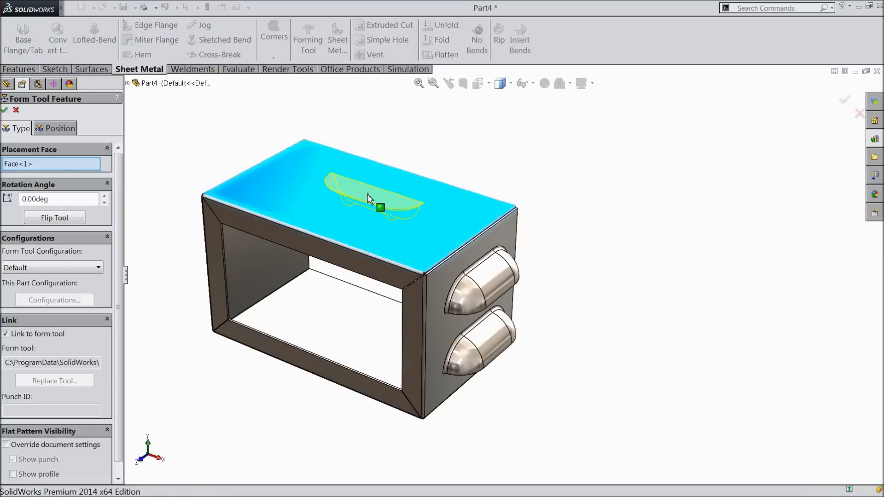
Step: Form a flipped louver on the top face, rotated 180 degrees, and confirm it
left_click(55, 218)
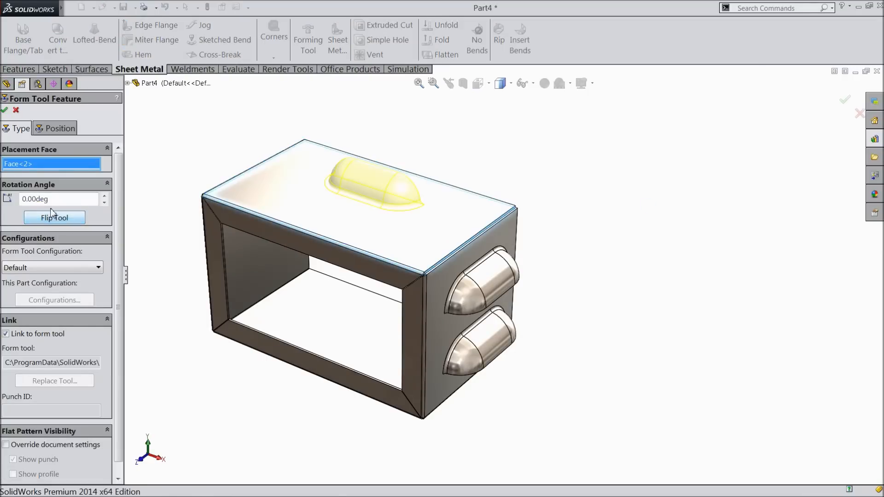
type("18")
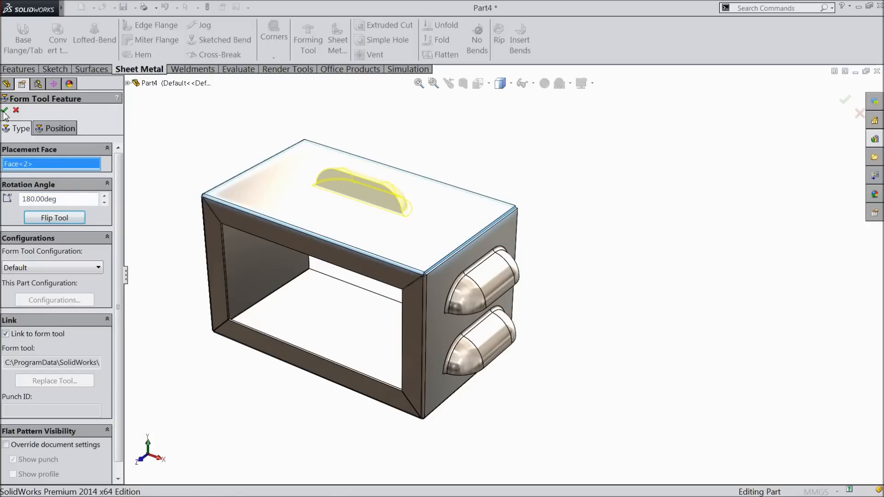
left_click(5, 109)
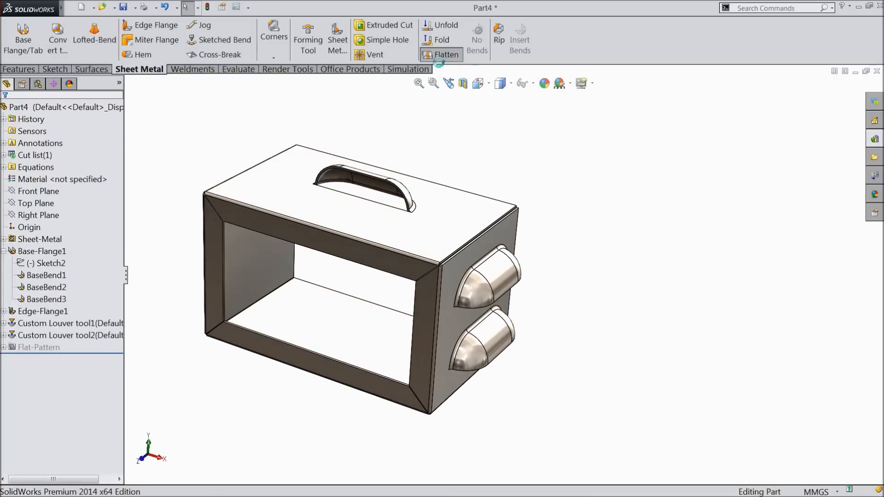
Step: Show the sheet-metal box as a flat pattern with louvers and bend lines visible
left_click(440, 54)
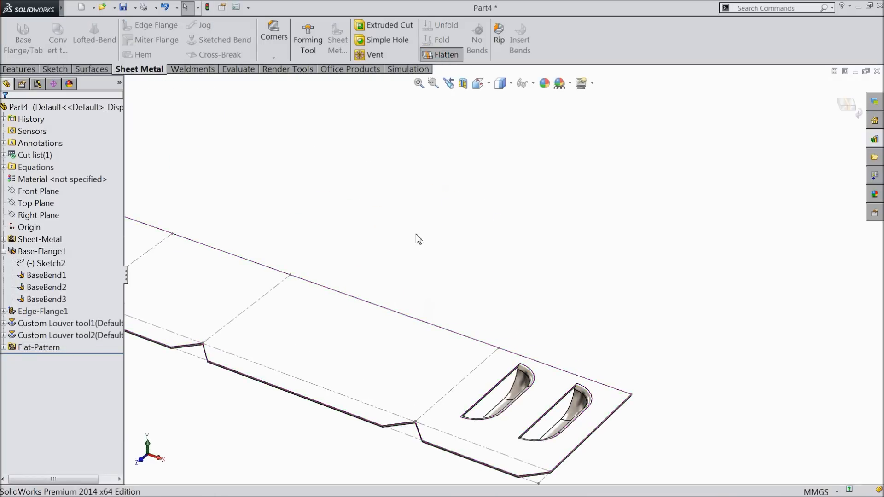